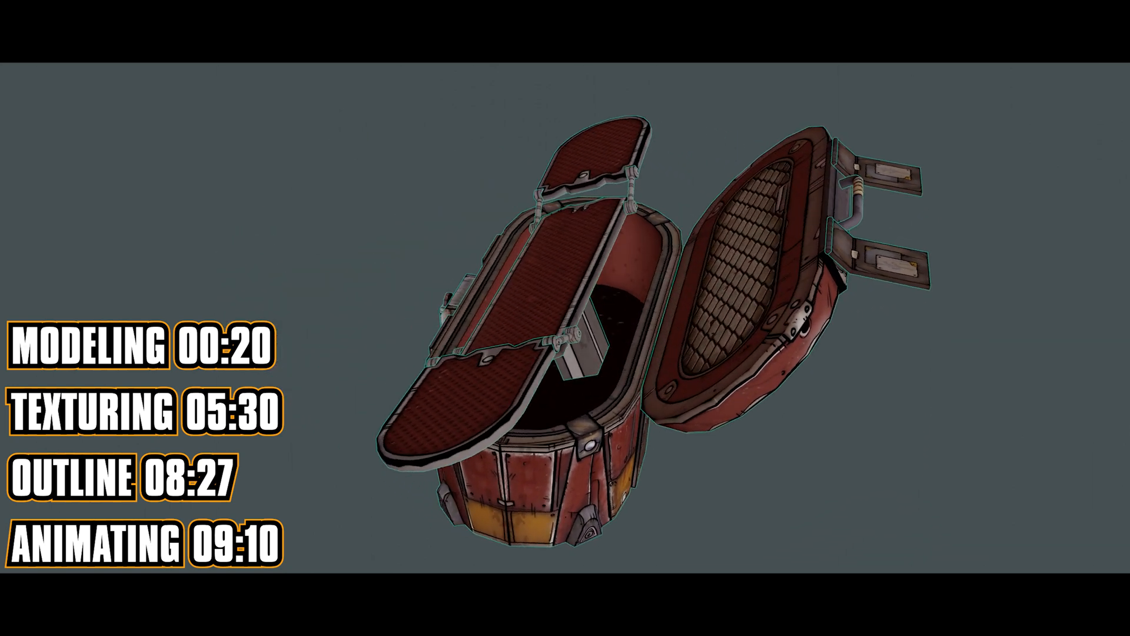
# Start a new General file and shape the cube into a rounded oval base with an inset rim
pyautogui.click(10, 68)
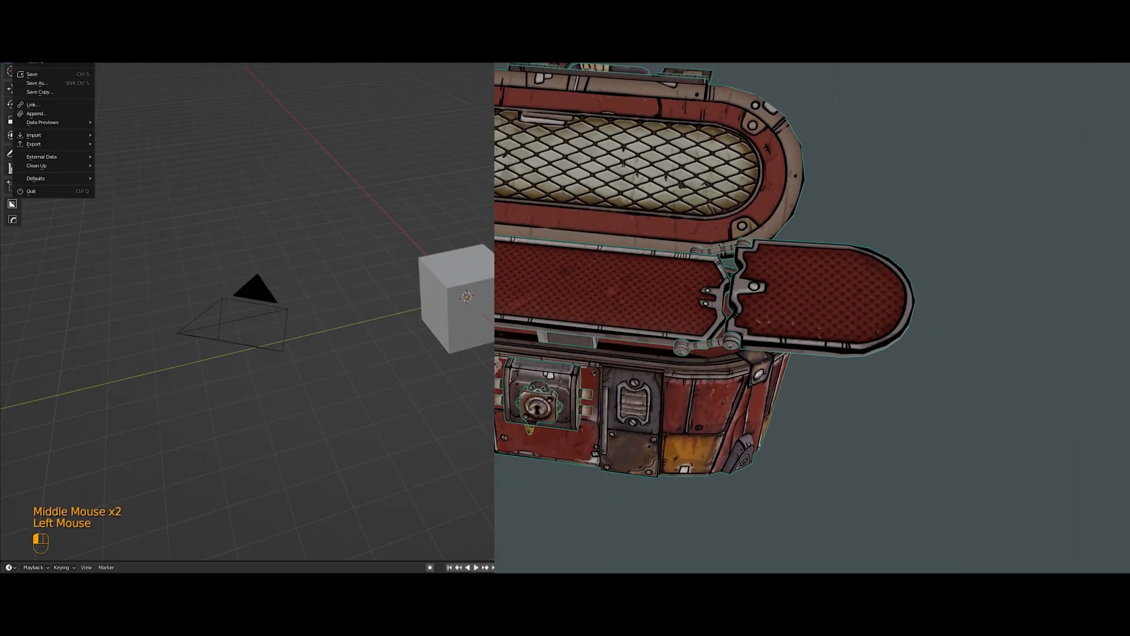
pyautogui.press('ctrl+b')
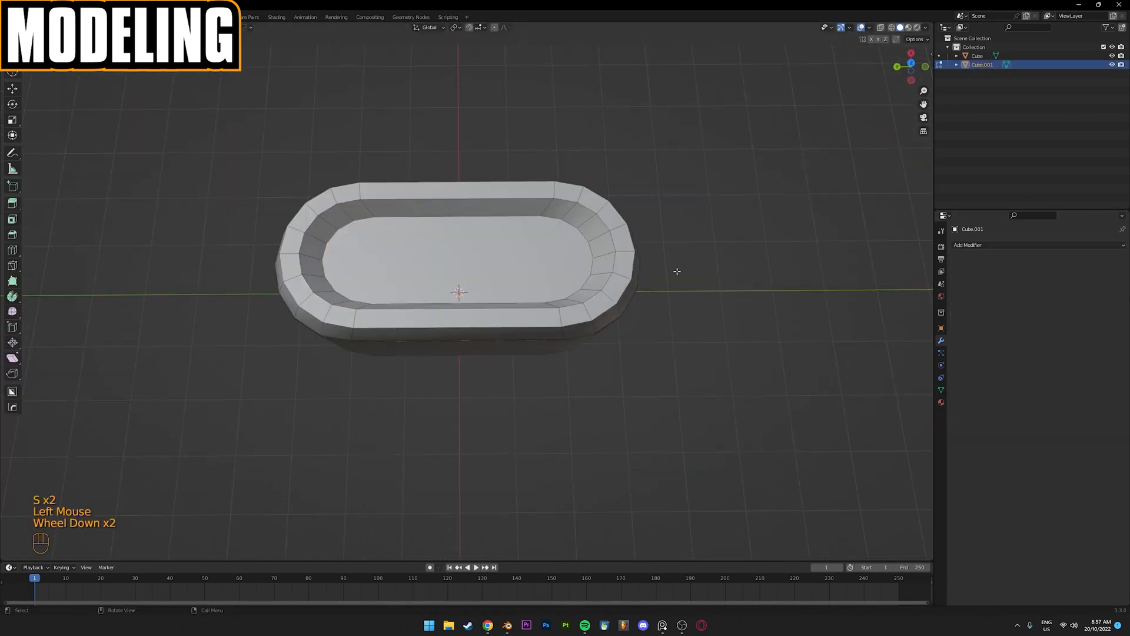
# Extrude and bevel a plane into a plate with a square housing and recessed circular hole
pyautogui.moveTo(462, 252); pyautogui.dragTo(462, 202)
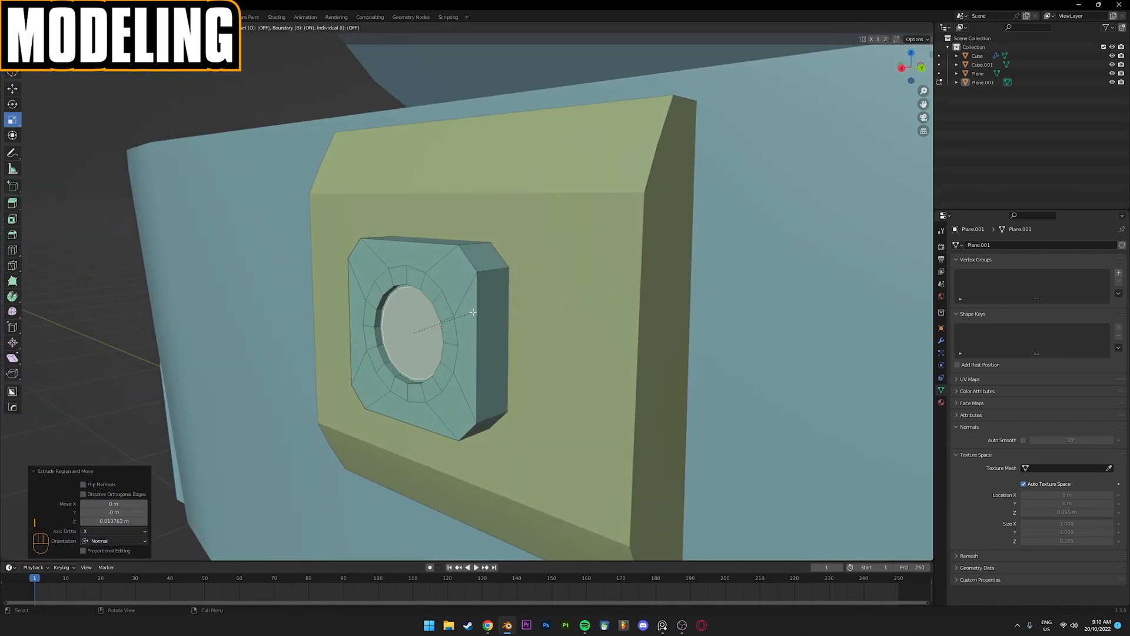
# Browse the Shift+A Extras menu to reach Single Vert > Add Single Vert
pyautogui.scroll(-3)
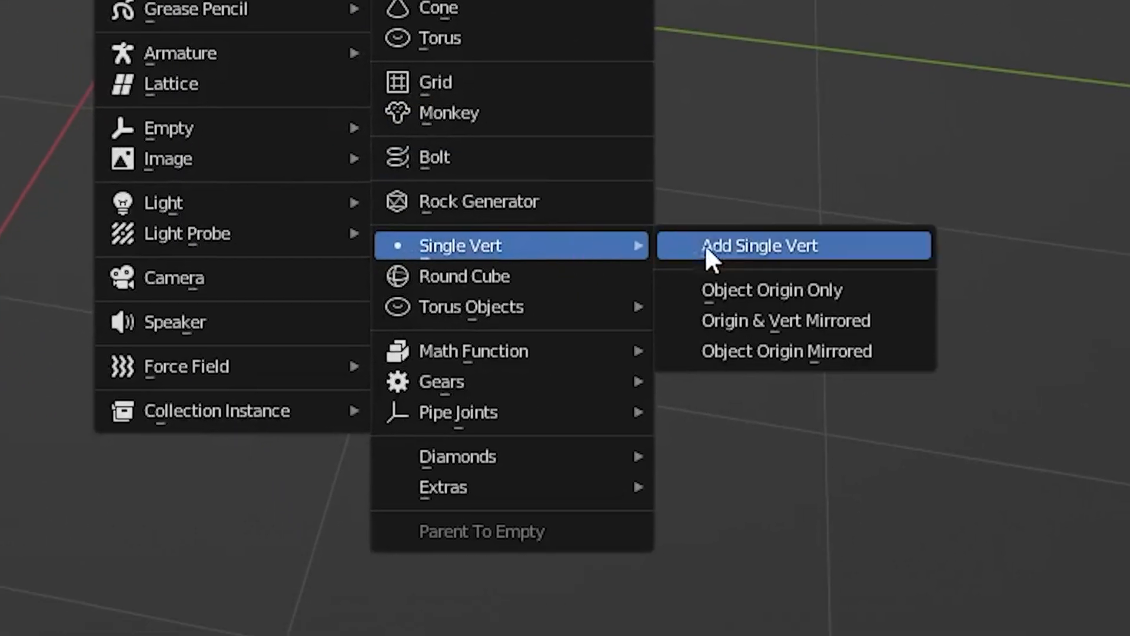
# Add a single vertex, plus body loop cuts, corner feet and latch cylinders beside the lock
pyautogui.click(758, 245)
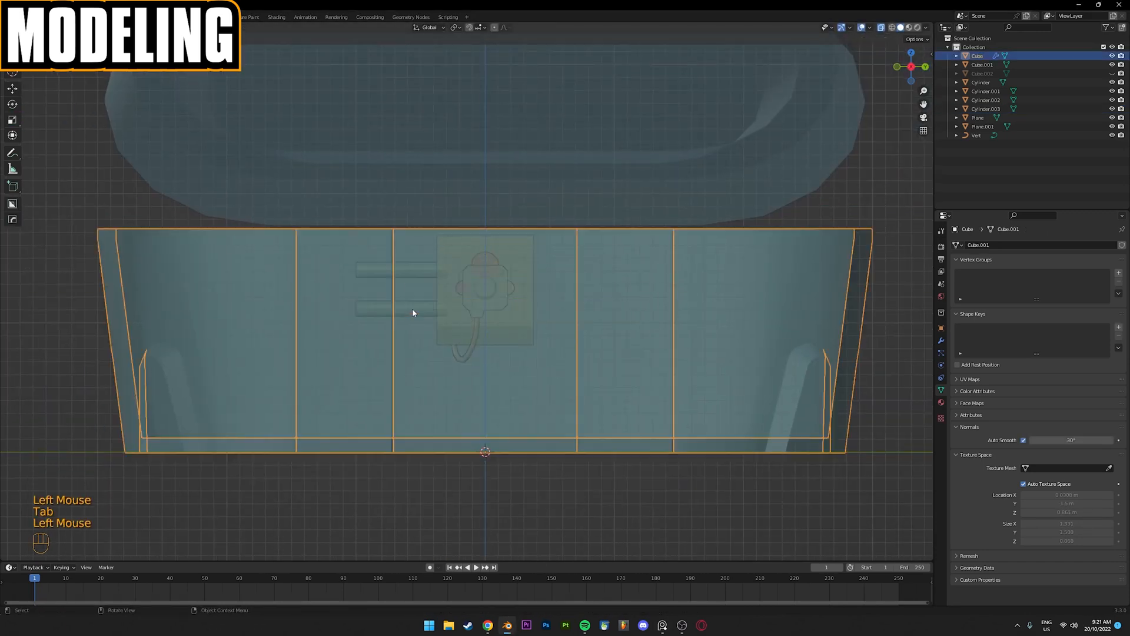
# Mirror the plates on the Y axis, model the lid, and position the remaining cylinders
pyautogui.press('x')
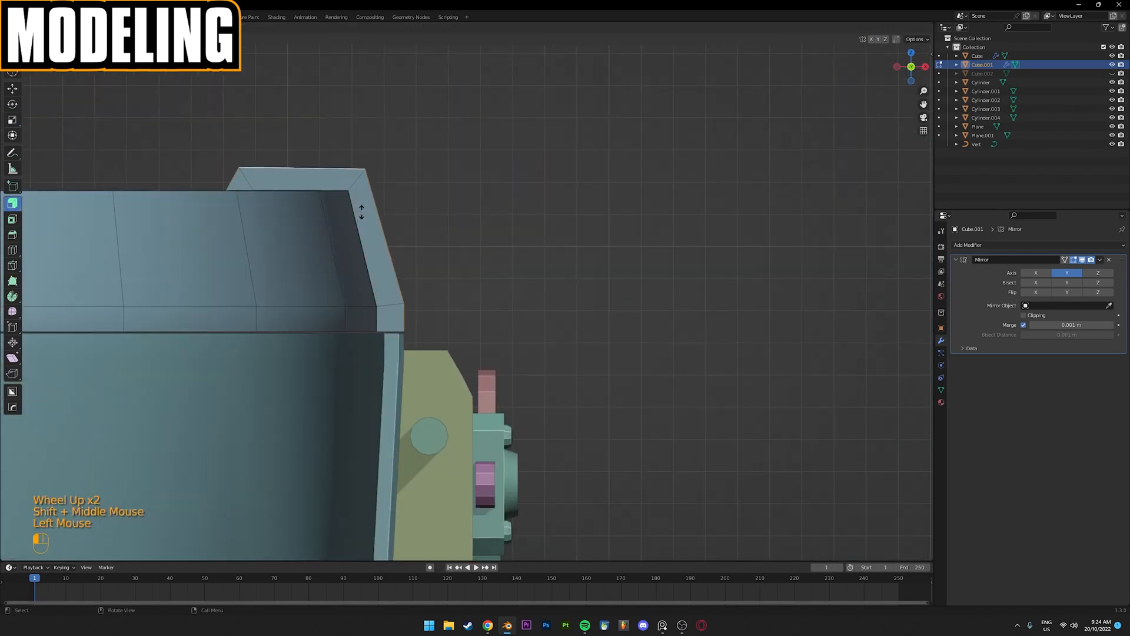
pyautogui.press('Tab')
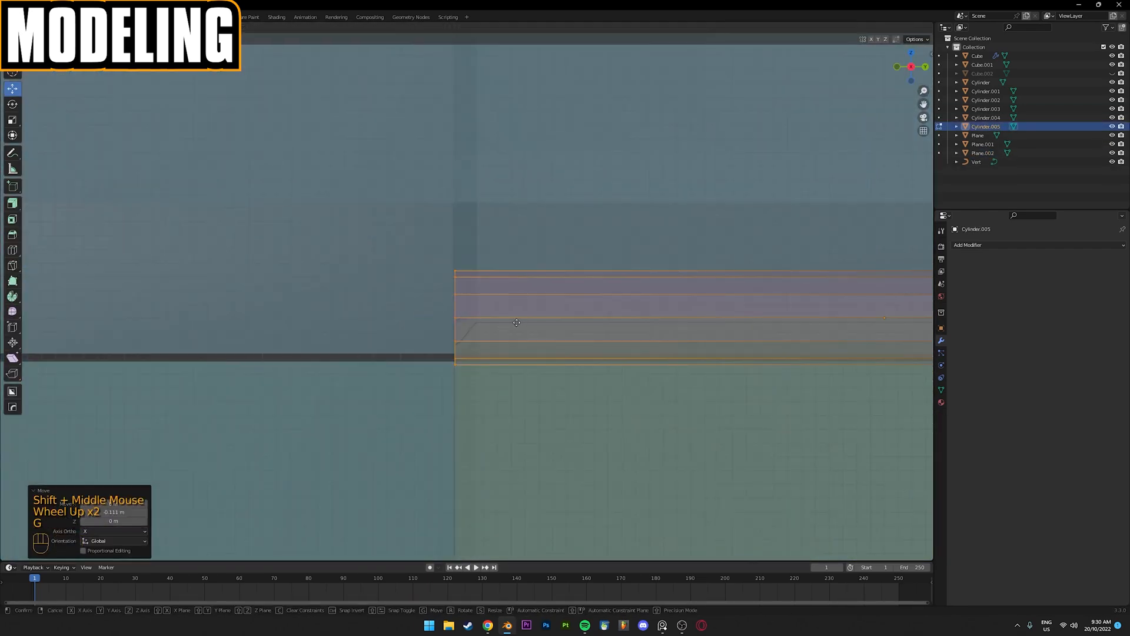
pyautogui.rightClick(516, 322)
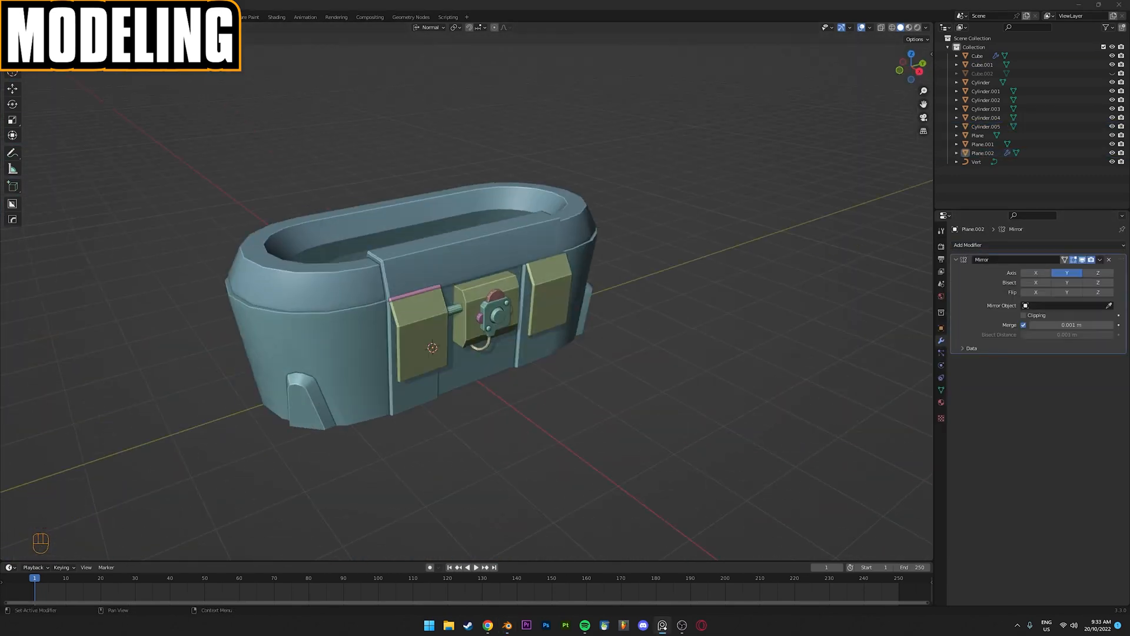
# Extrude a single vertex into a path, convert it to a curve, and set Bevel Depth
pyautogui.click(429, 28)
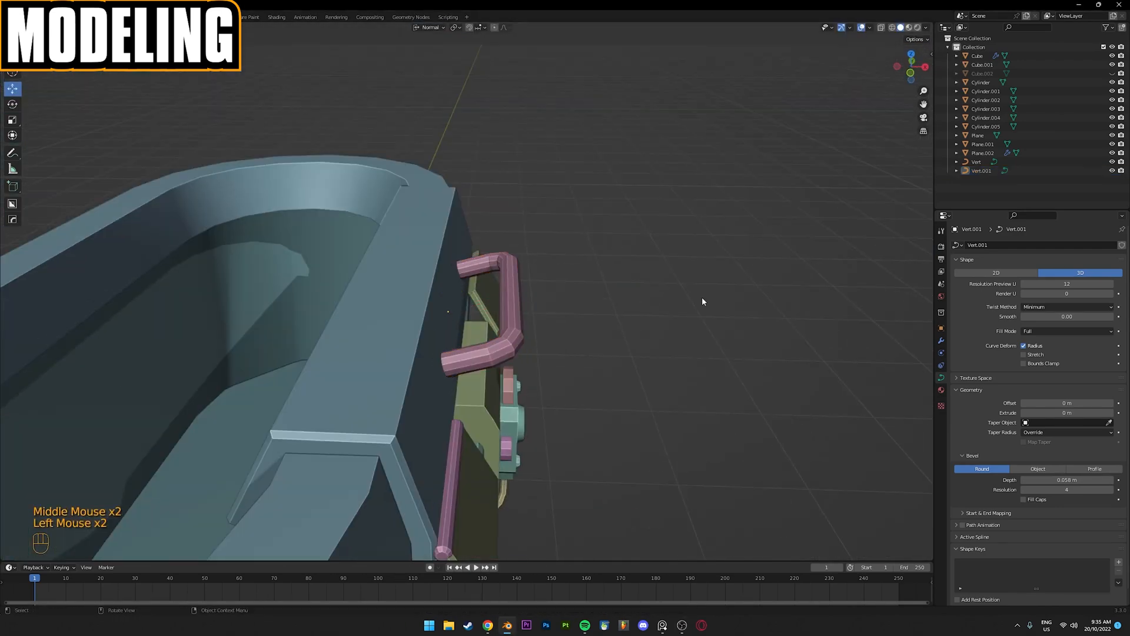
pyautogui.scroll(-3)
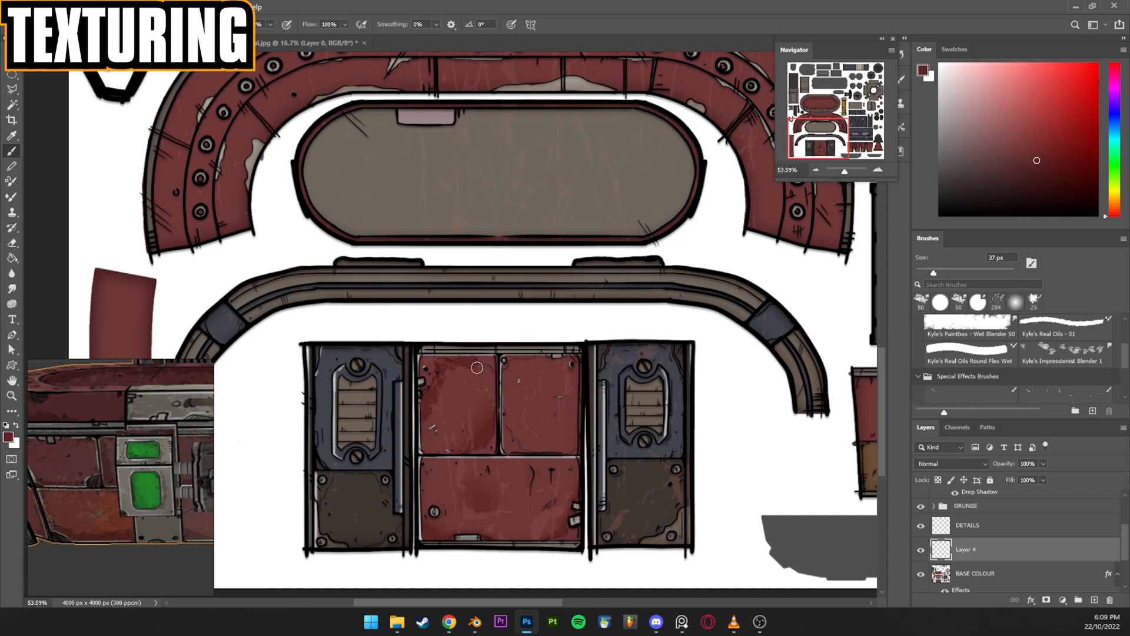
# Paint detail and grunge layers above BASE COLOUR using custom brushes
pyautogui.scroll(-3)
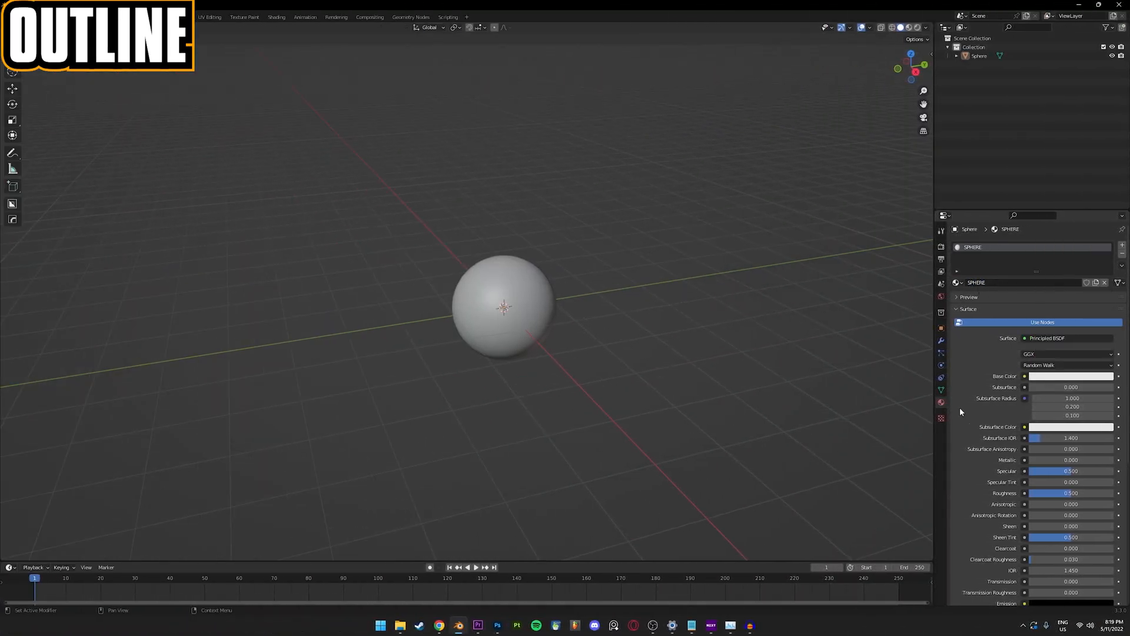
# Enable Freestyle, add a camera viewing the sphere, and add an Emission Material.001
pyautogui.click(942, 241)
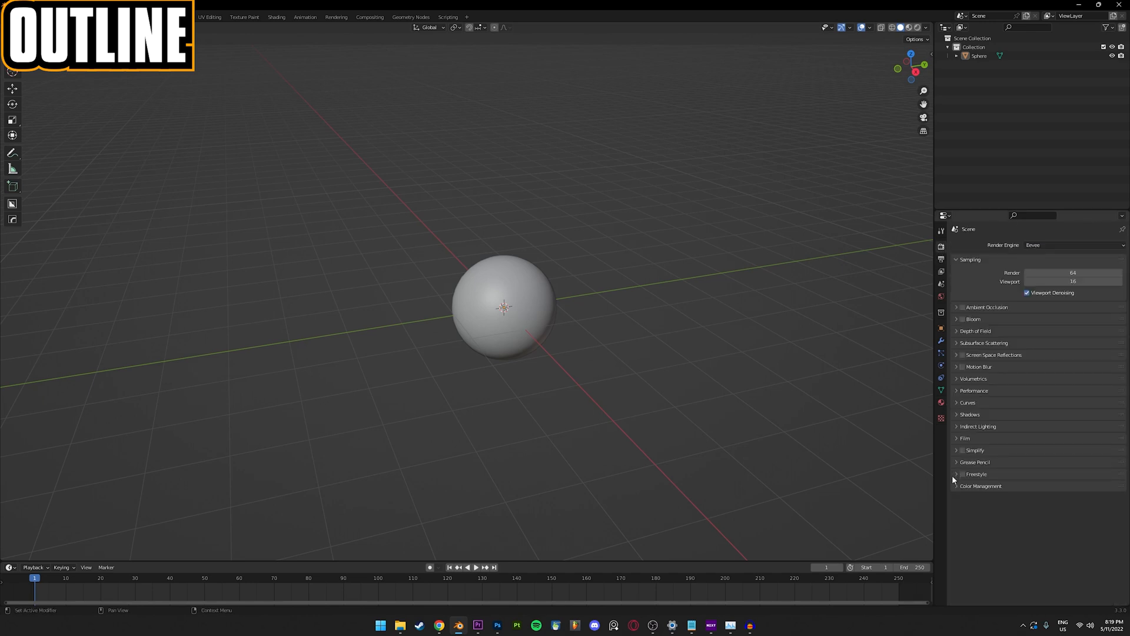
pyautogui.click(961, 474)
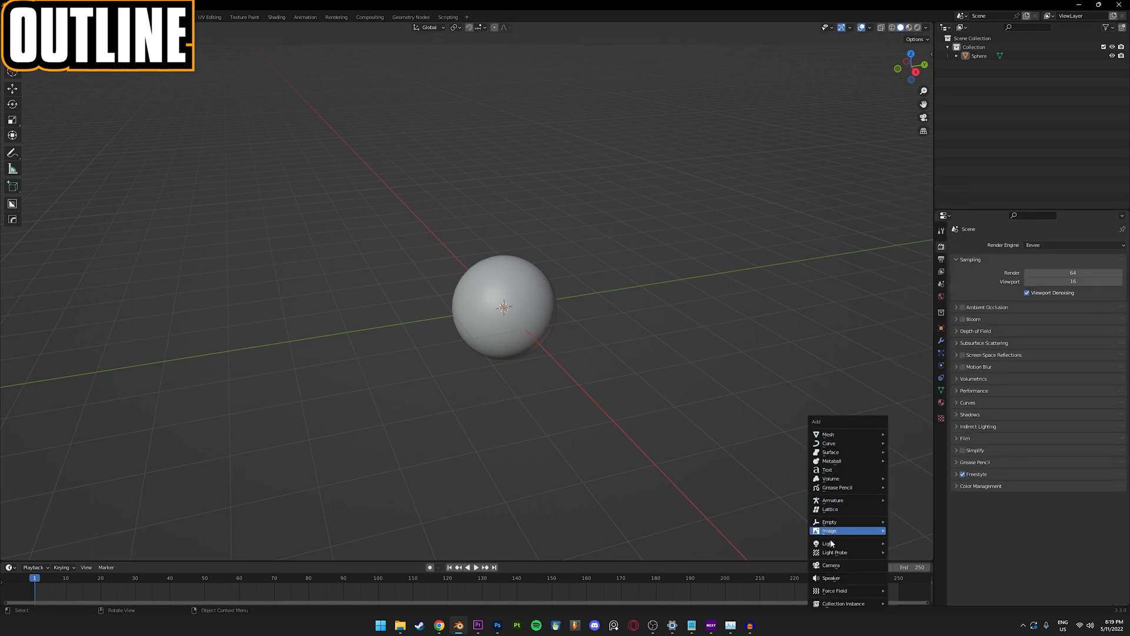
pyautogui.click(831, 565)
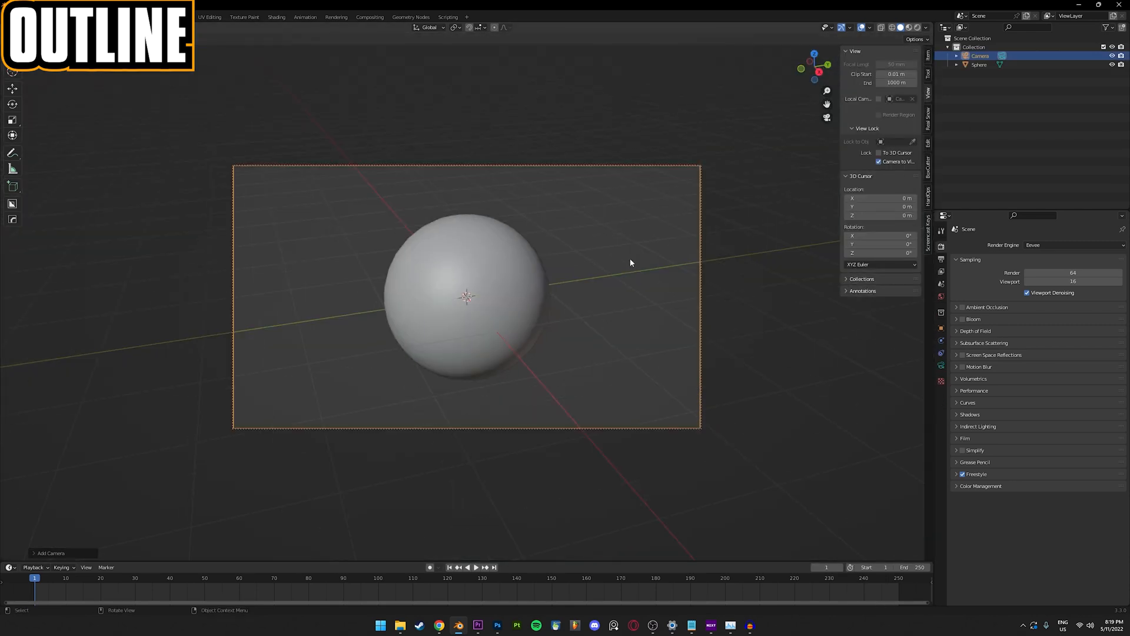
pyautogui.press('F12')
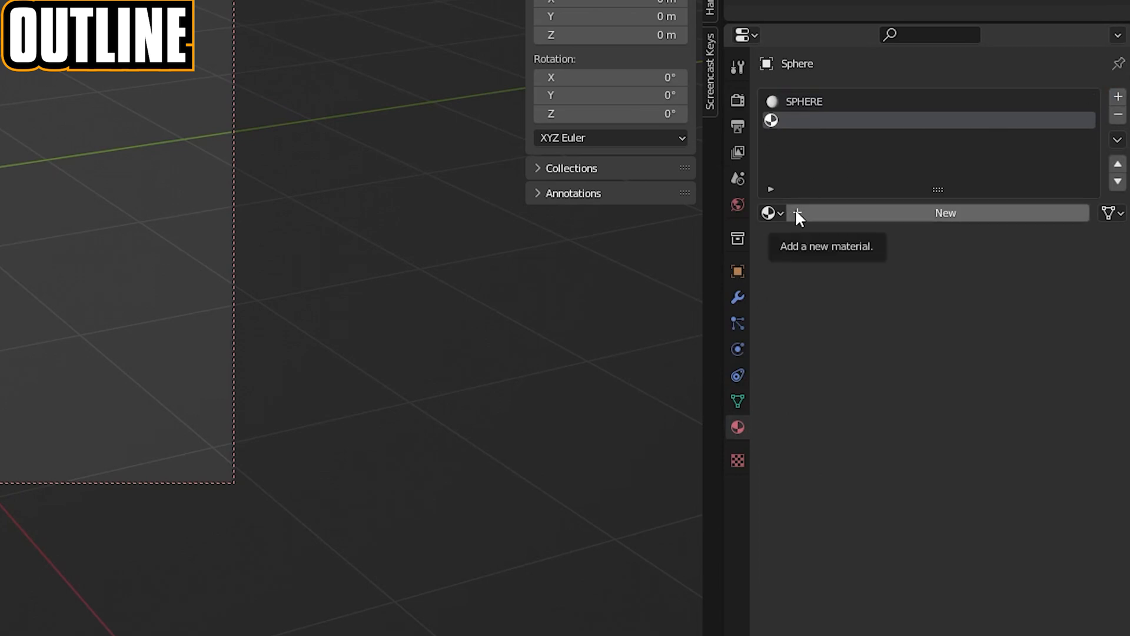
pyautogui.click(945, 212)
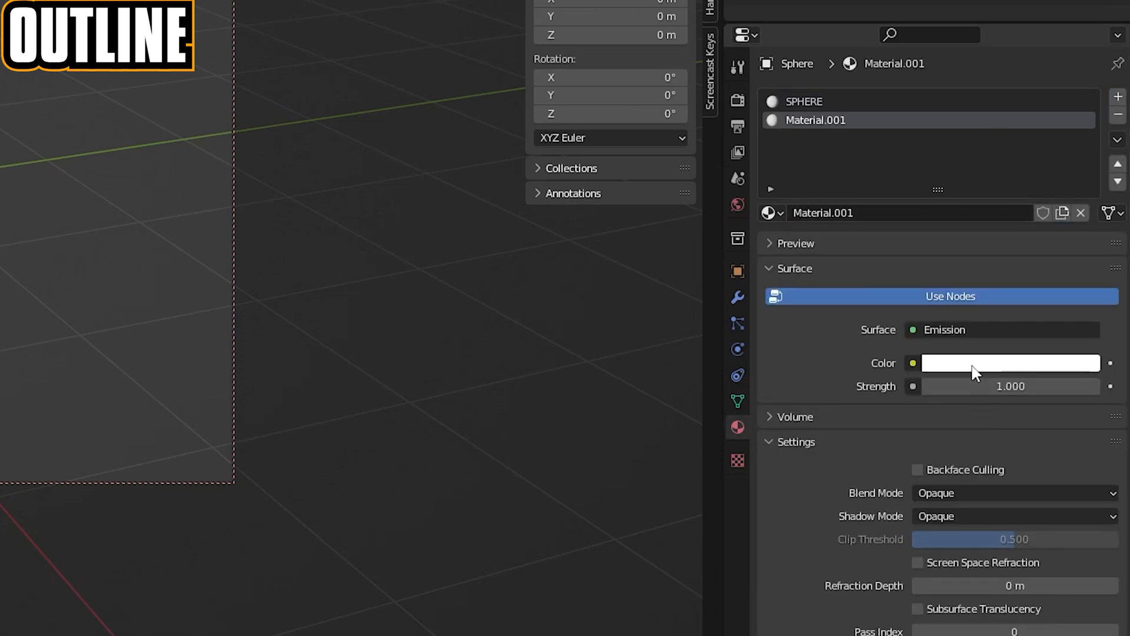
pyautogui.click(917, 470)
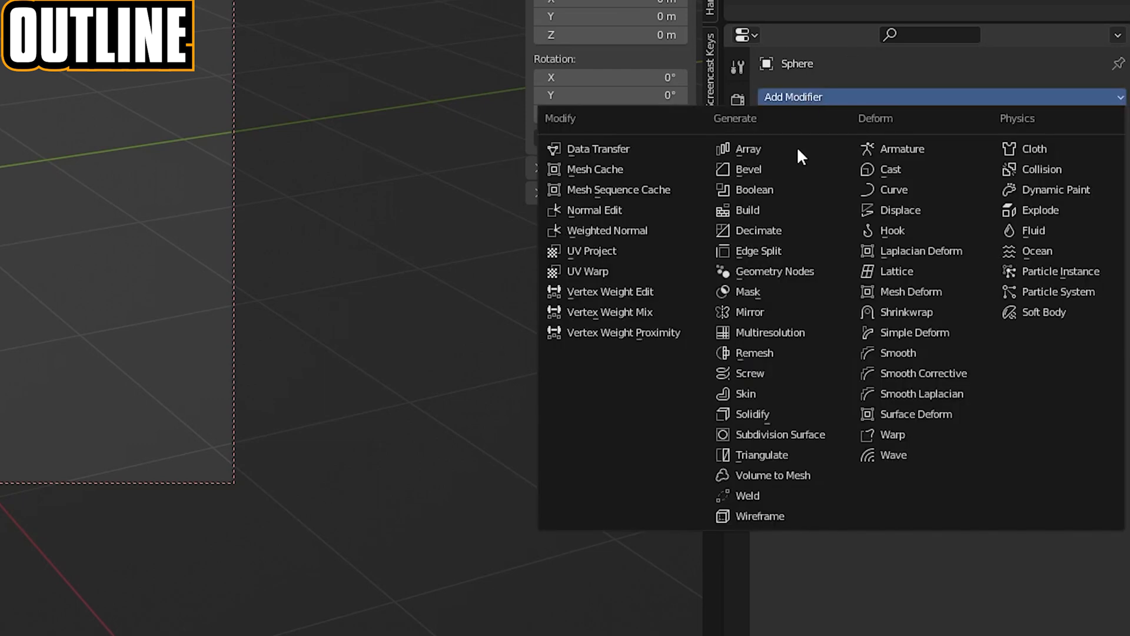
# Add a Solidify modifier: offset 1, thickness 0.065, flipped normals, material offset 1
pyautogui.click(749, 414)
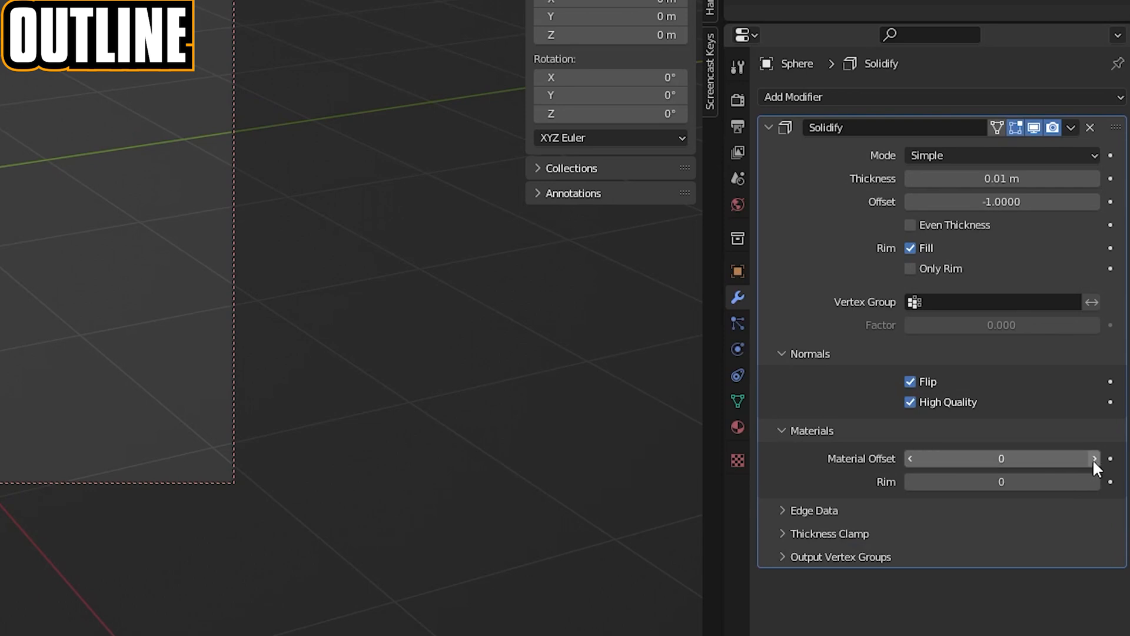
pyautogui.click(1094, 459)
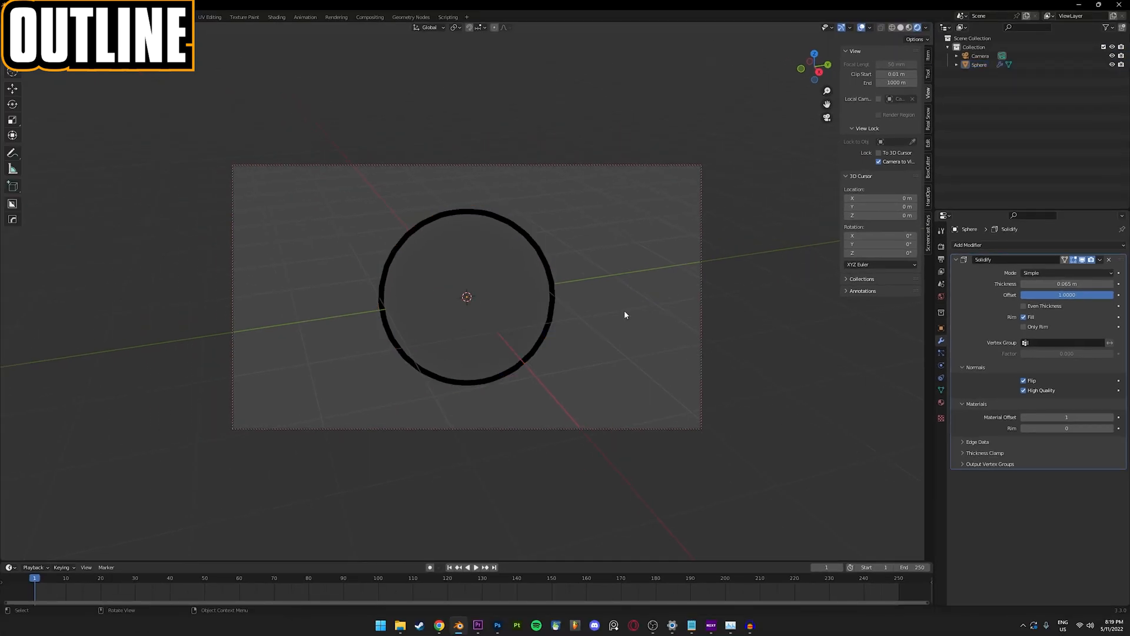
pyautogui.moveTo(626, 315); pyautogui.dragTo(663, 258)
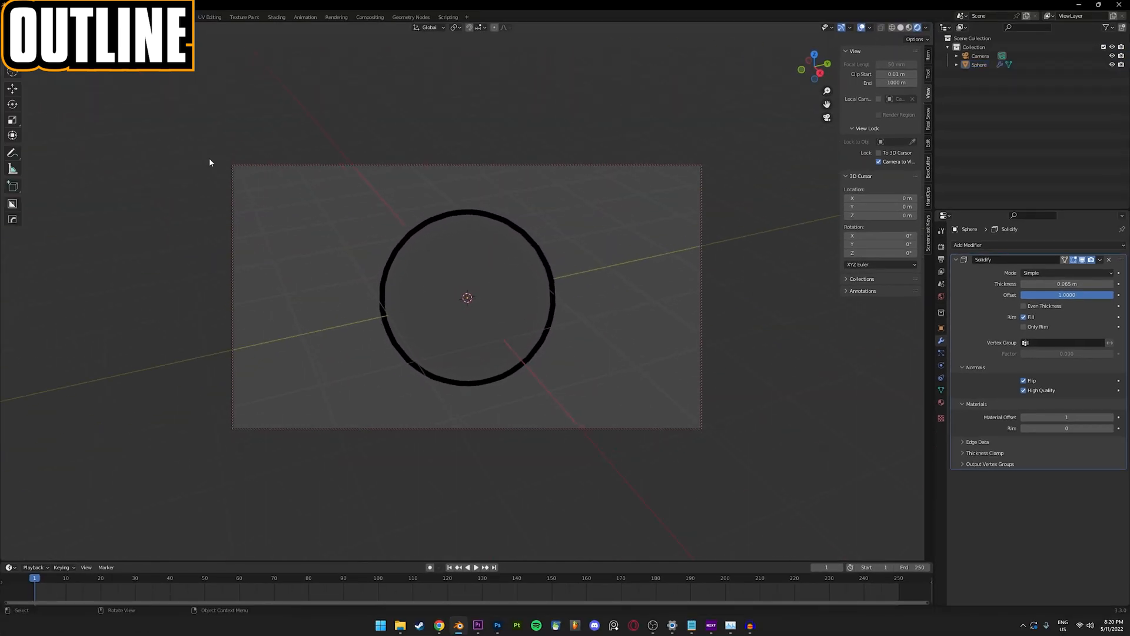
pyautogui.click(304, 17)
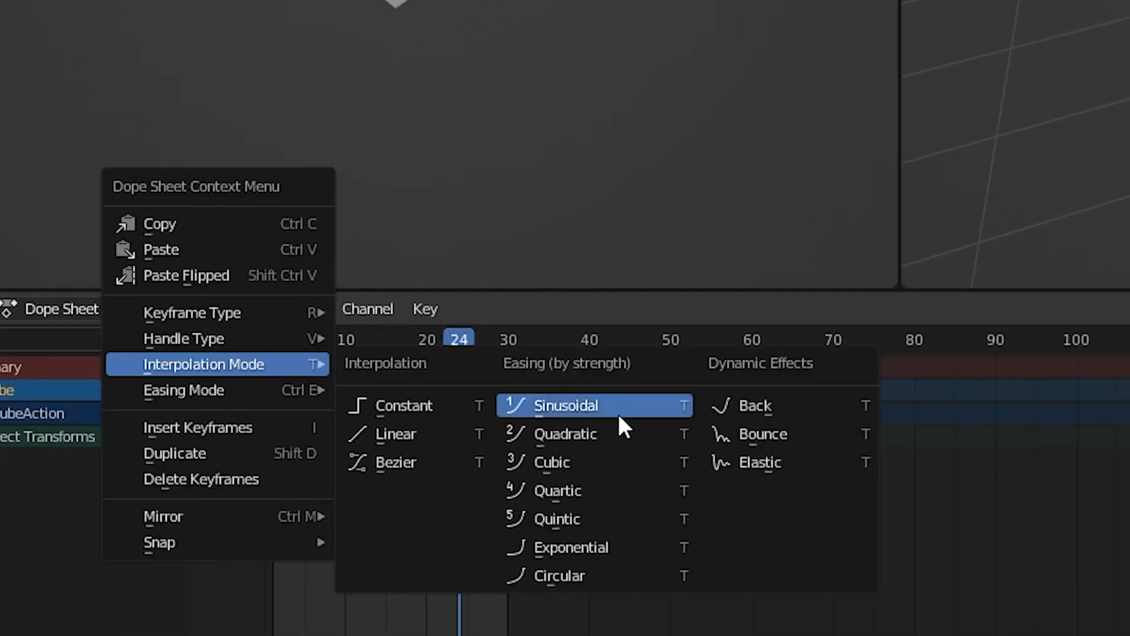
# Set the Dope Sheet keyframes' interpolation mode to Sinusoidal
pyautogui.click(566, 405)
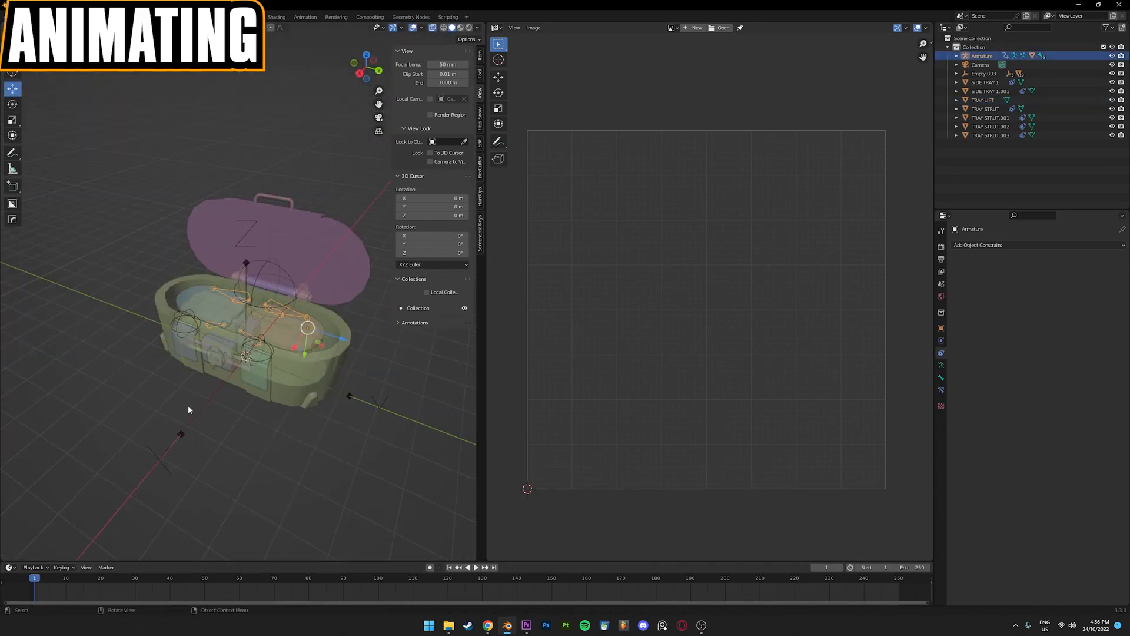
# Select the chest armature and switch to the Animation workspace to see its keyframes
pyautogui.click(65, 578)
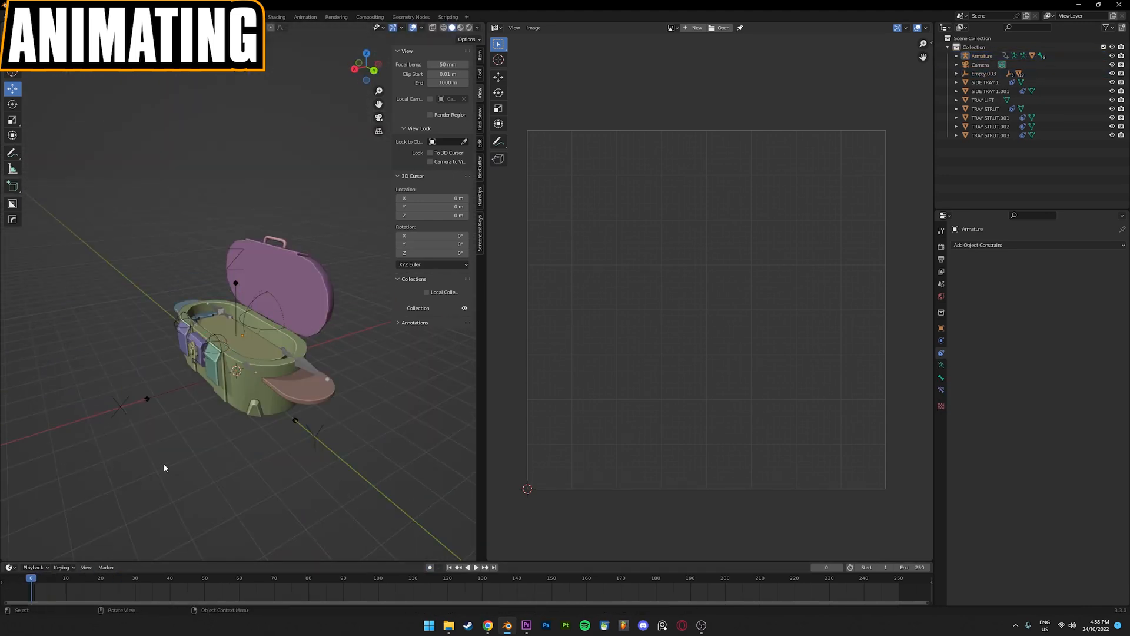
pyautogui.click(304, 16)
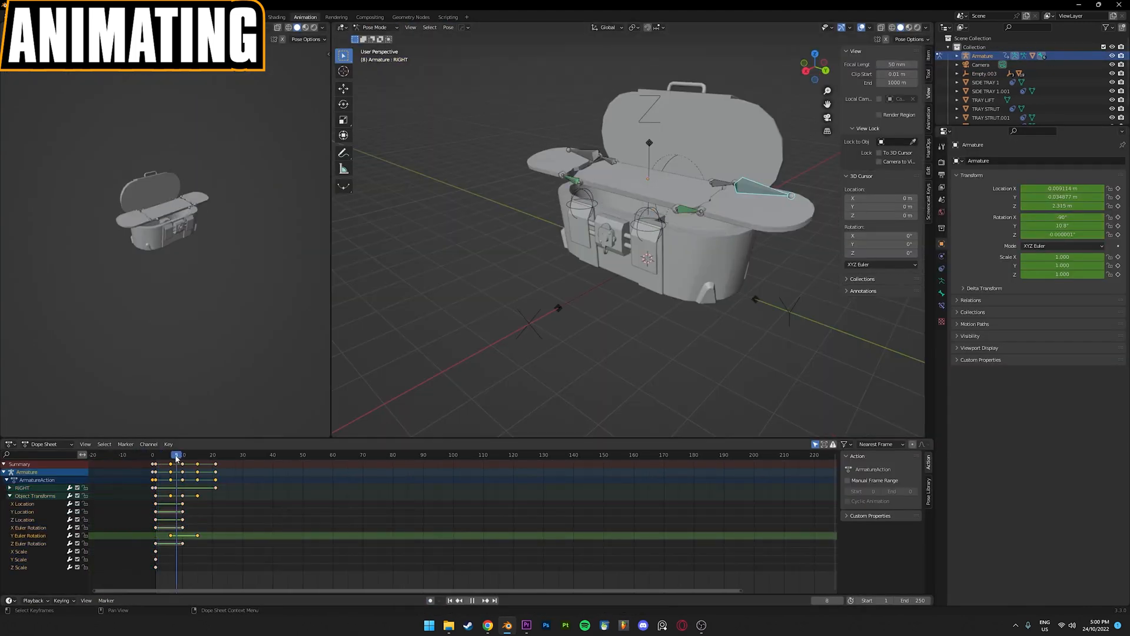